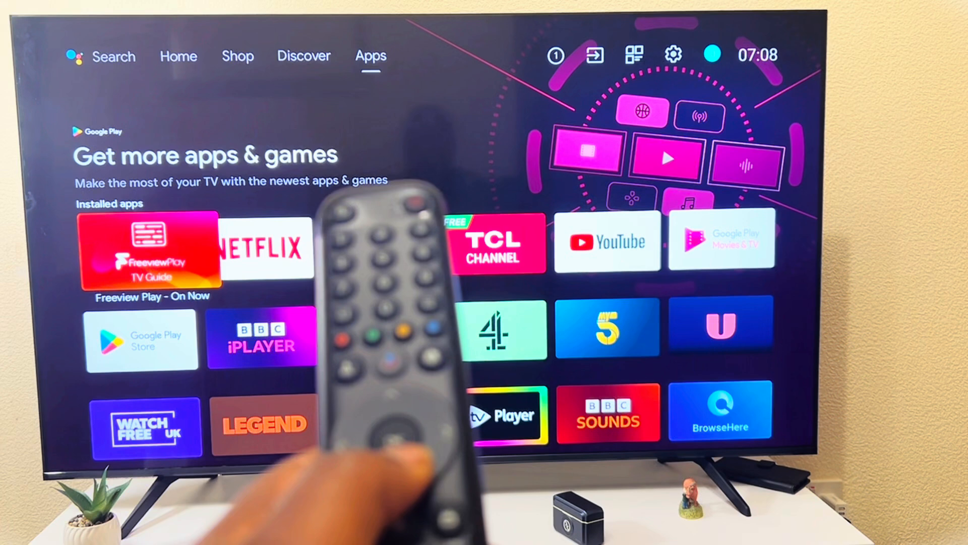
Open the Google Play Store tile from Installed apps on the Apps tab
scroll(down, 3)
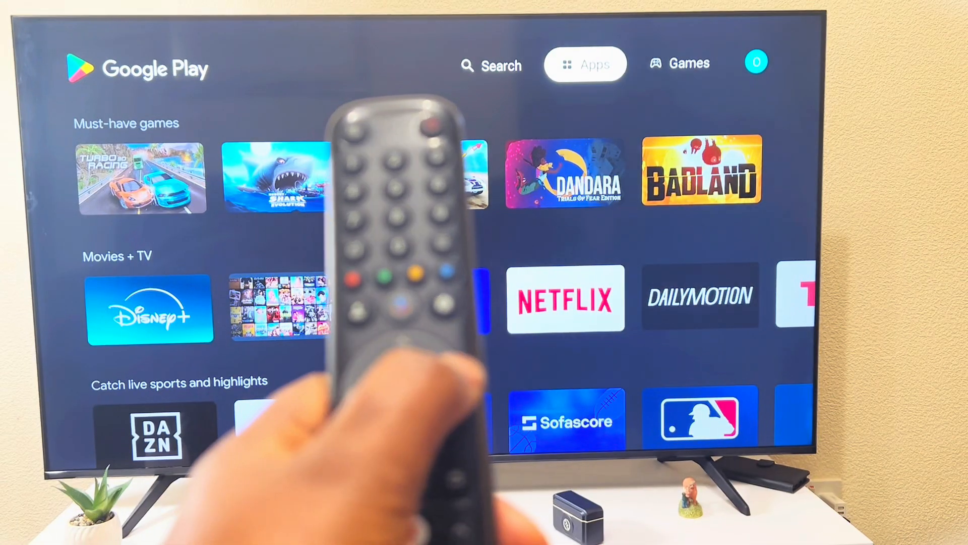
Set Google Play's Auto-update apps setting to 'Auto-update apps at any time'
click(756, 62)
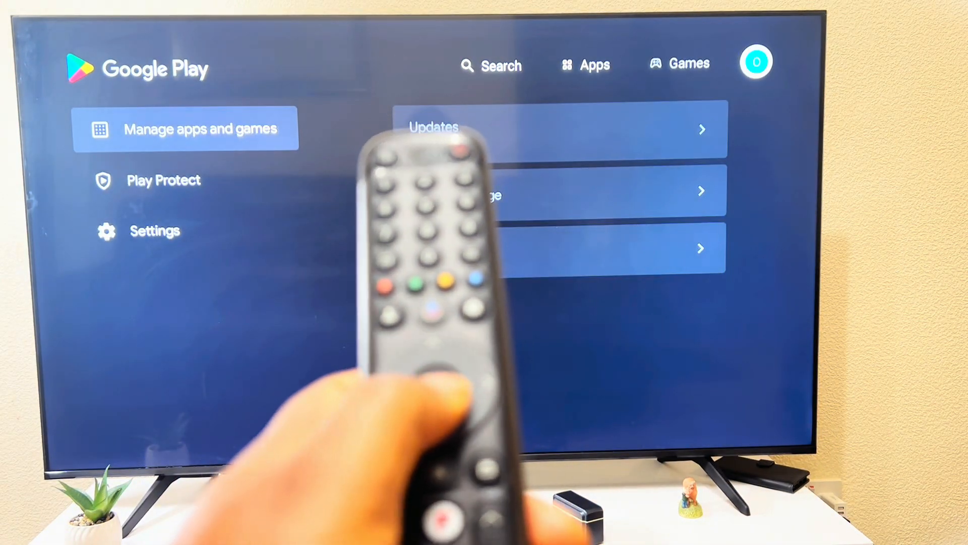
key(down)
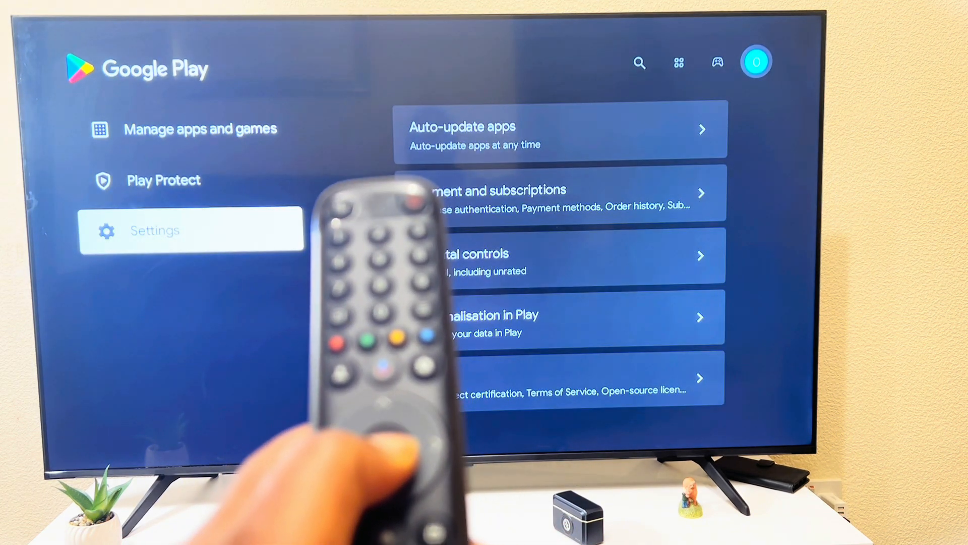
click(154, 230)
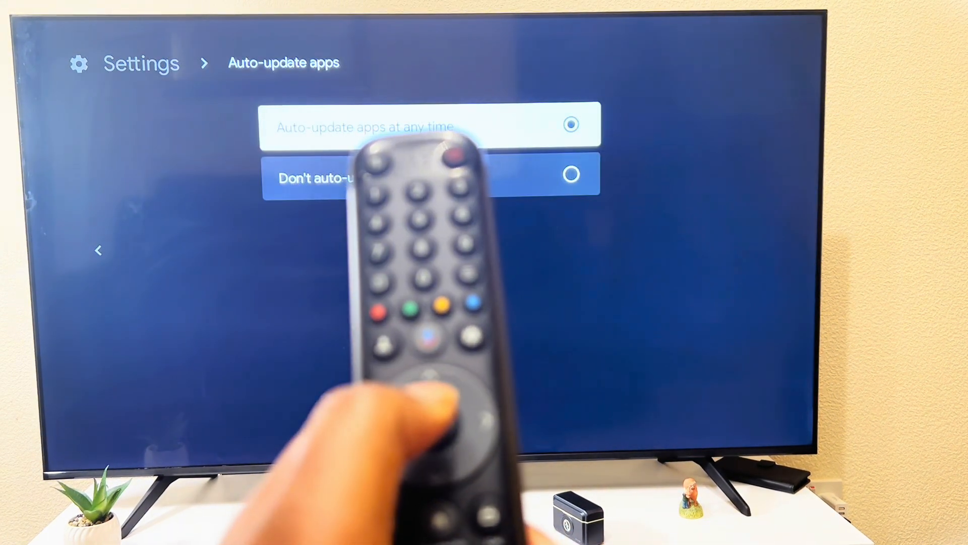
key(up)
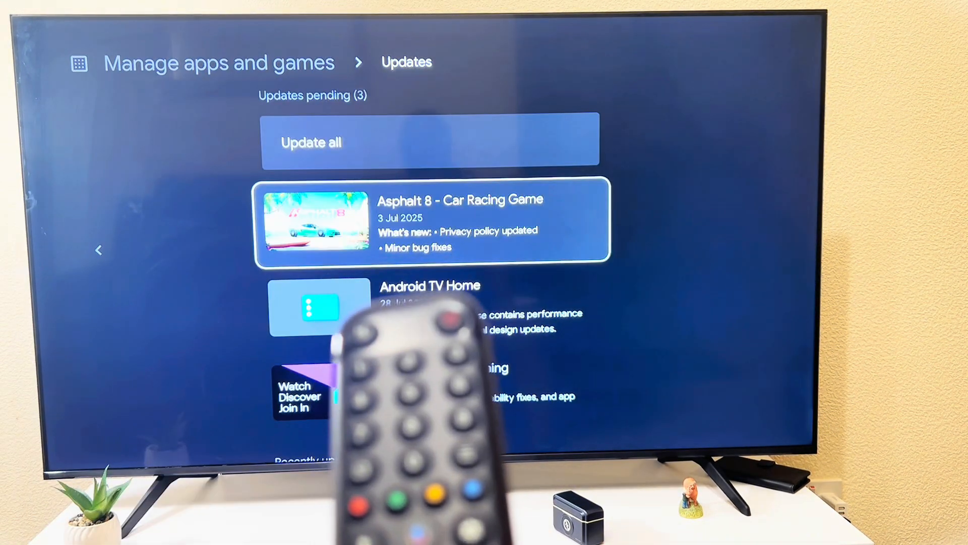
Start the pending Android TV Home update from the Updates list
key(Down)
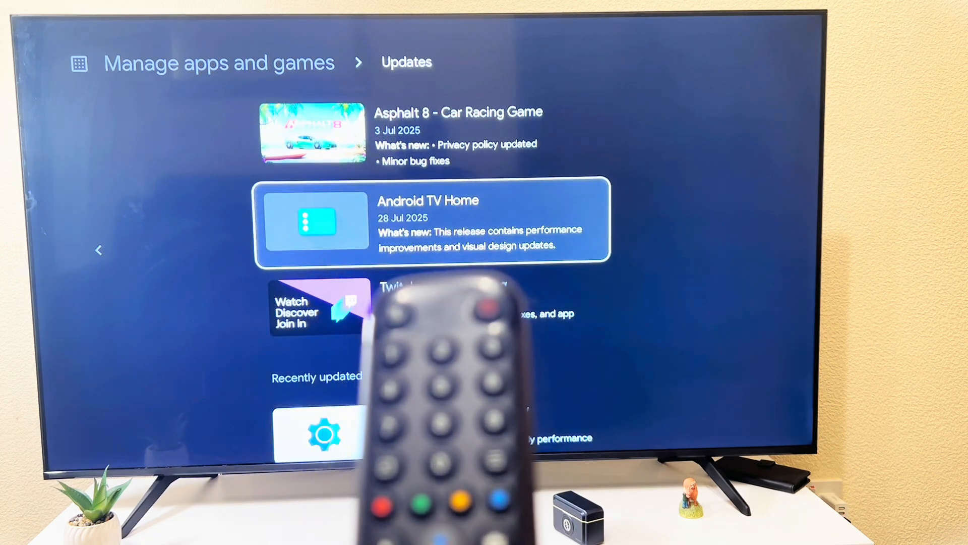
click(432, 223)
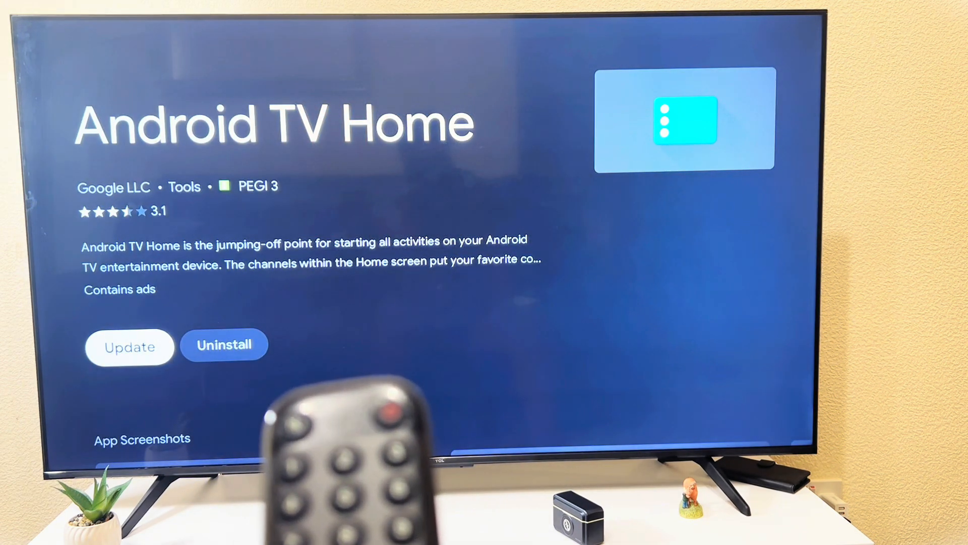
click(129, 345)
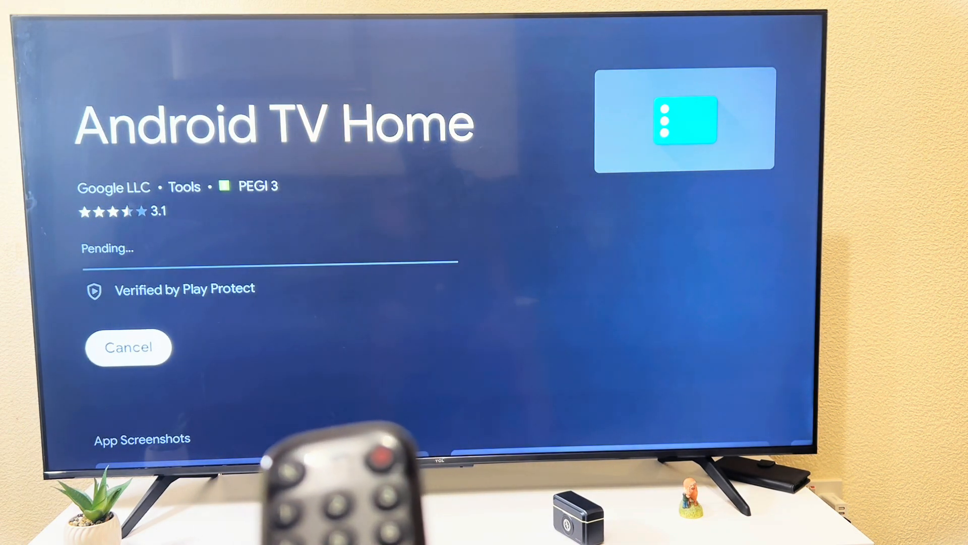